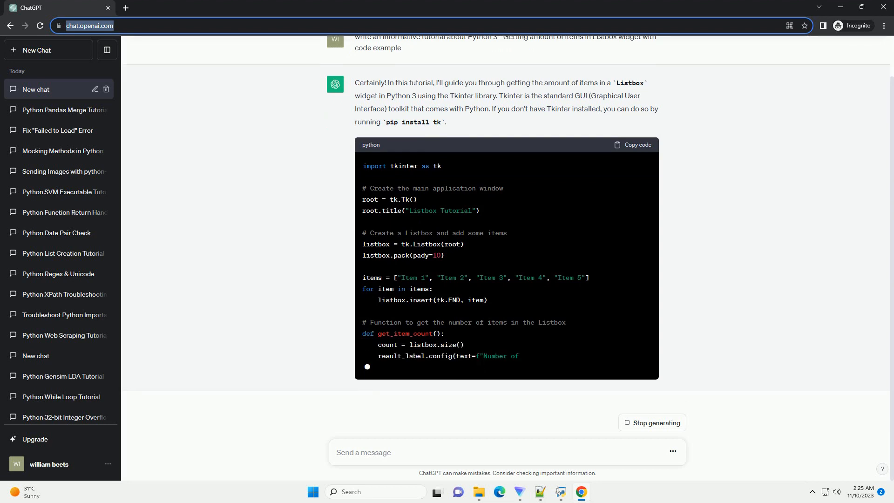
pyautogui.scroll(-3)
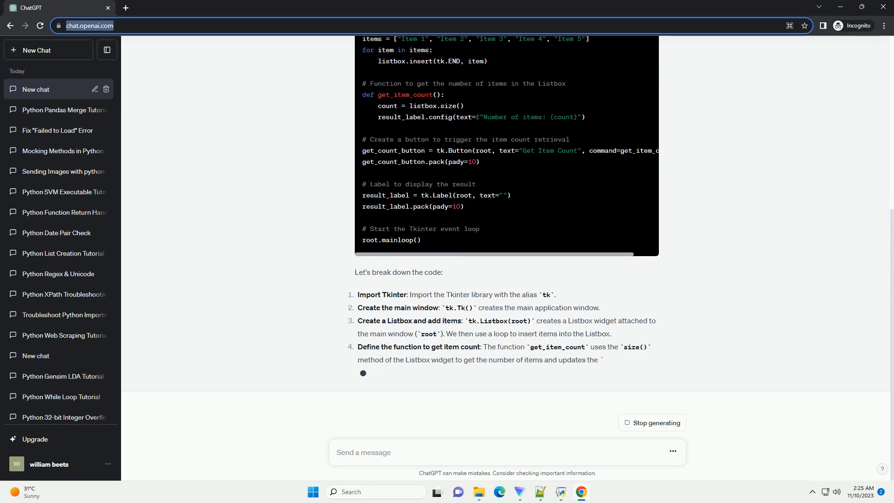
pyautogui.scroll(-3)
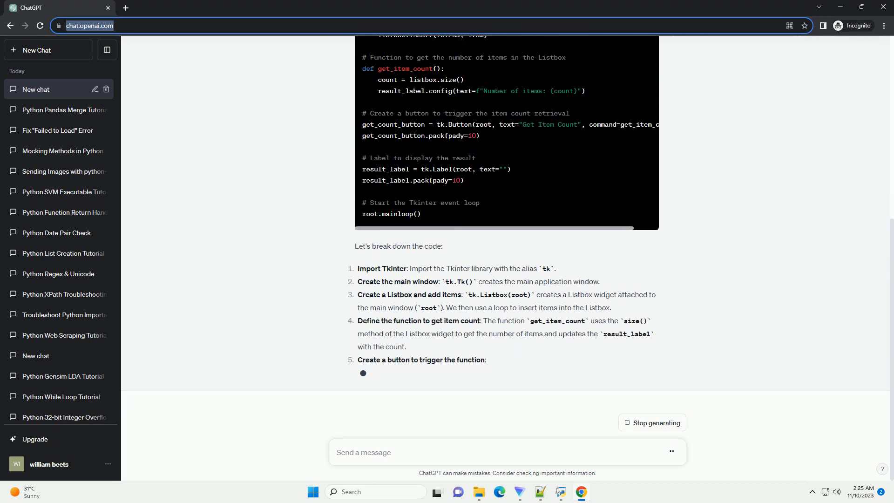